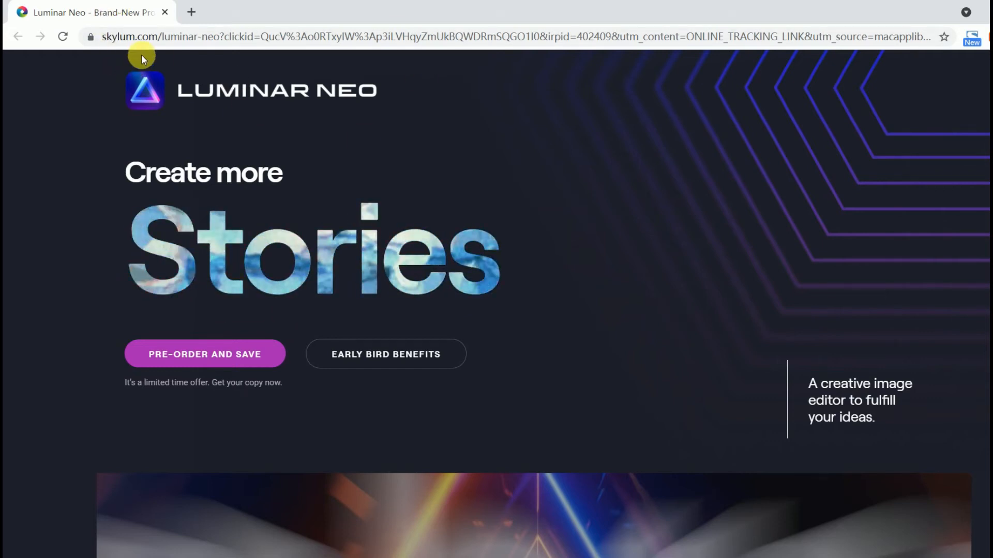
{"action": "mouse_move", "coordinate": [163, 316]}
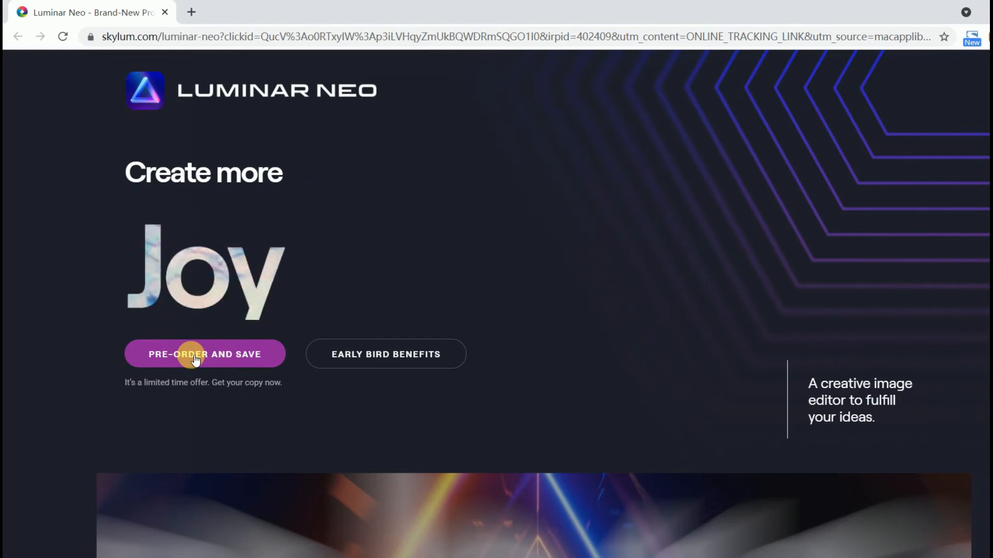
Step: Pre-order Luminar Neo from its landing page to reach checkout
{"action": "left_click", "coordinate": [205, 354]}
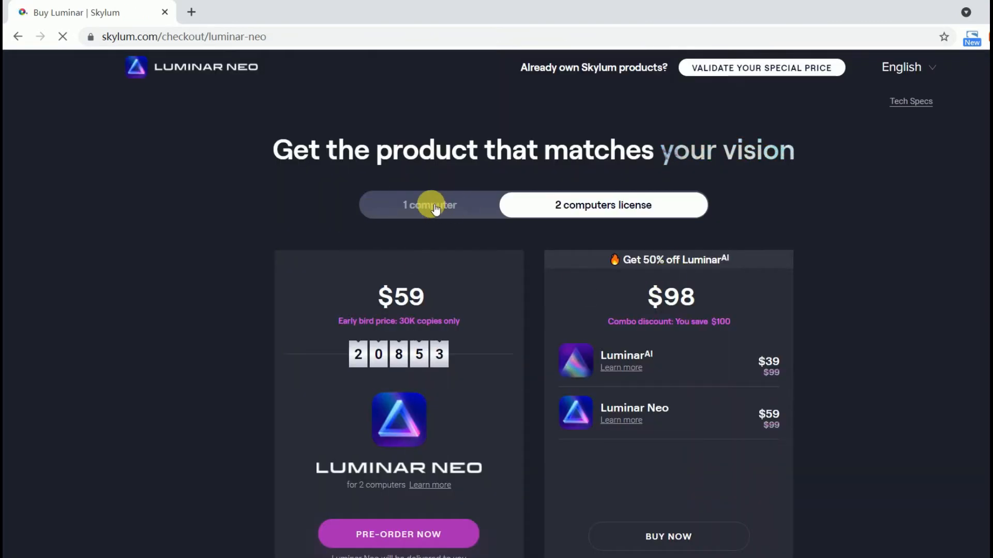
Step: Browse the license plans and settle on the 1-computer Luminar Neo license at $54
{"action": "scroll", "scroll_direction": "down", "scroll_amount": 3}
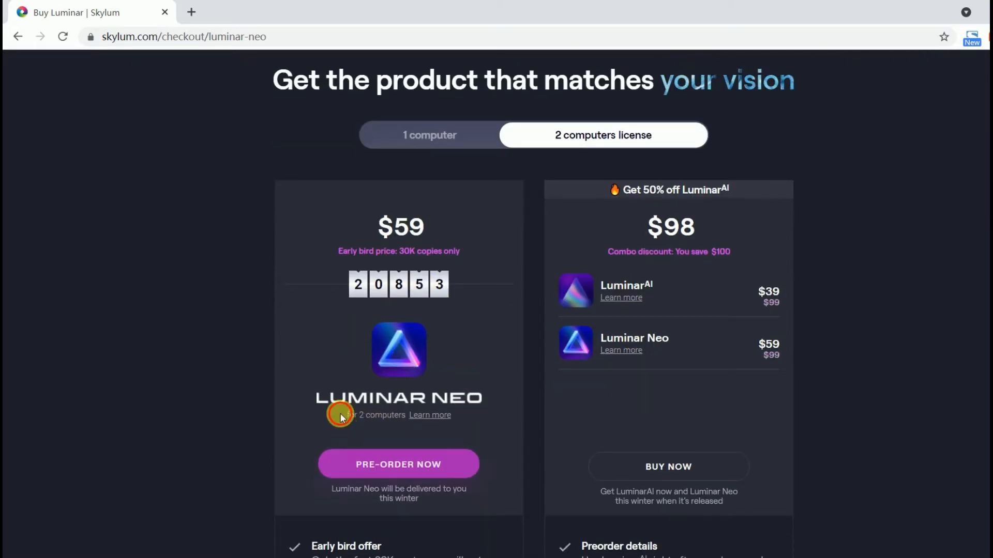
{"action": "scroll", "scroll_direction": "down", "scroll_amount": 3}
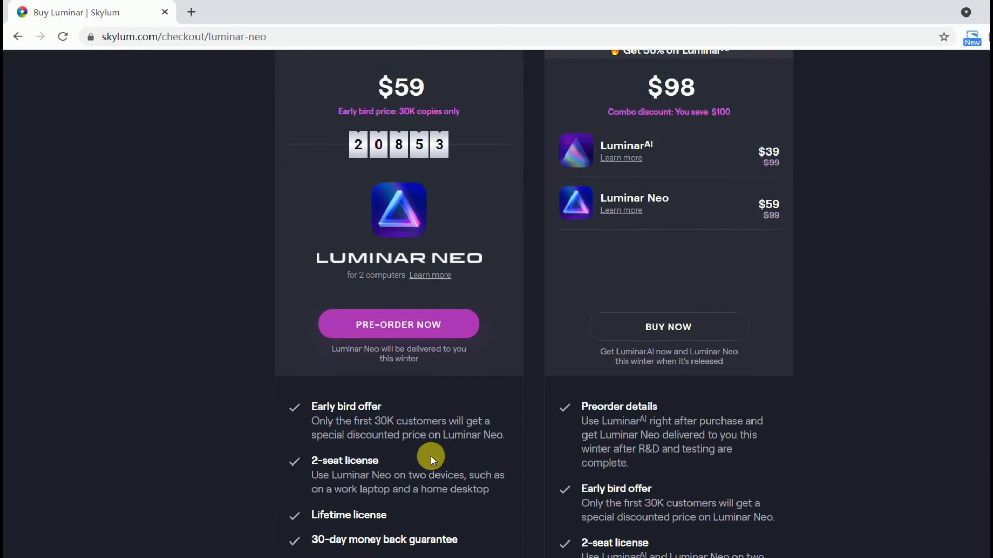
{"action": "scroll", "scroll_direction": "down", "scroll_amount": 3}
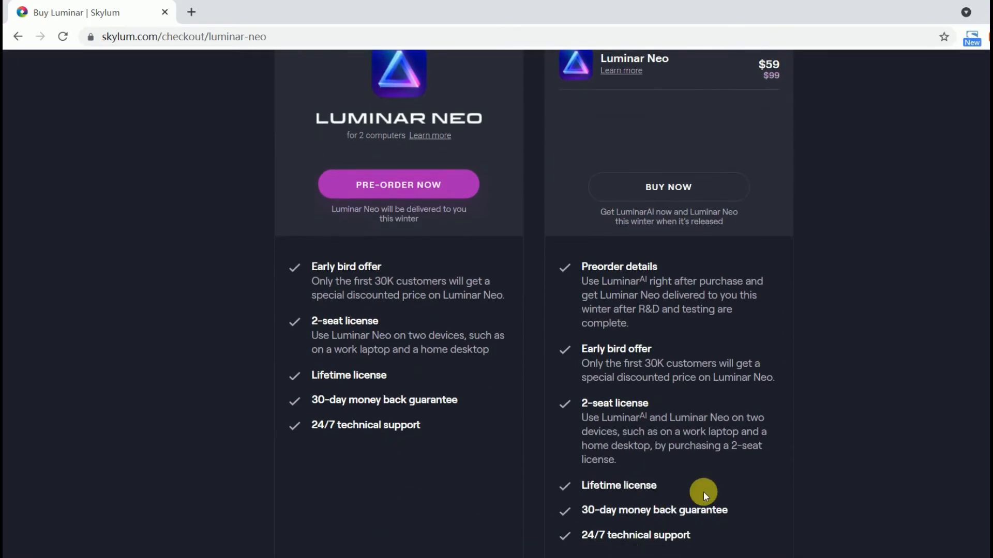
{"action": "scroll", "scroll_direction": "down", "scroll_amount": 3}
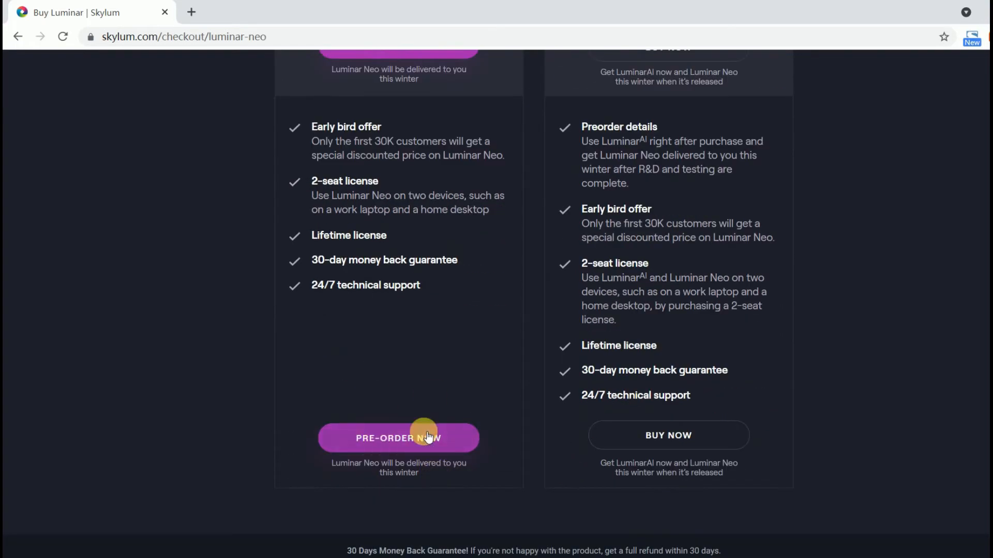
{"action": "mouse_move", "coordinate": [414, 473]}
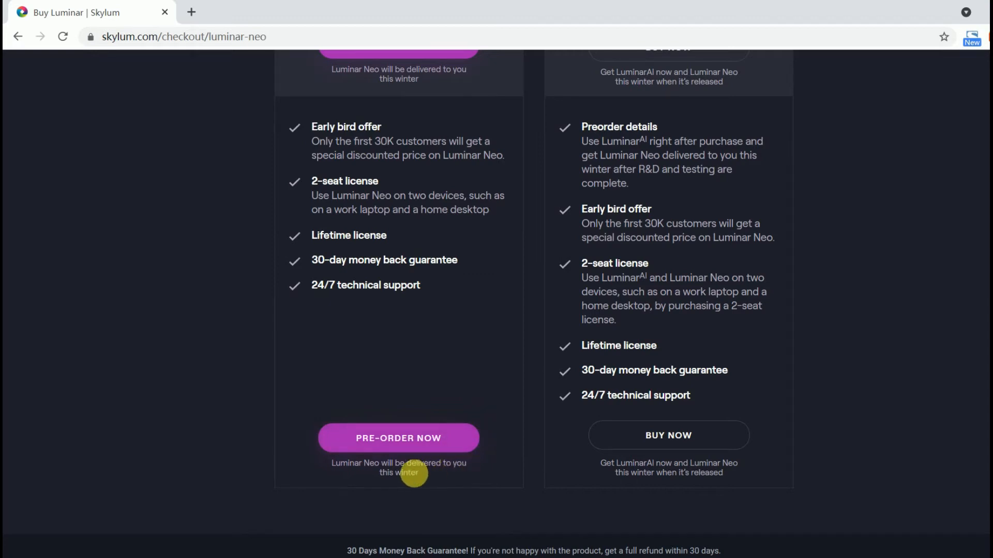
{"action": "mouse_move", "coordinate": [663, 482]}
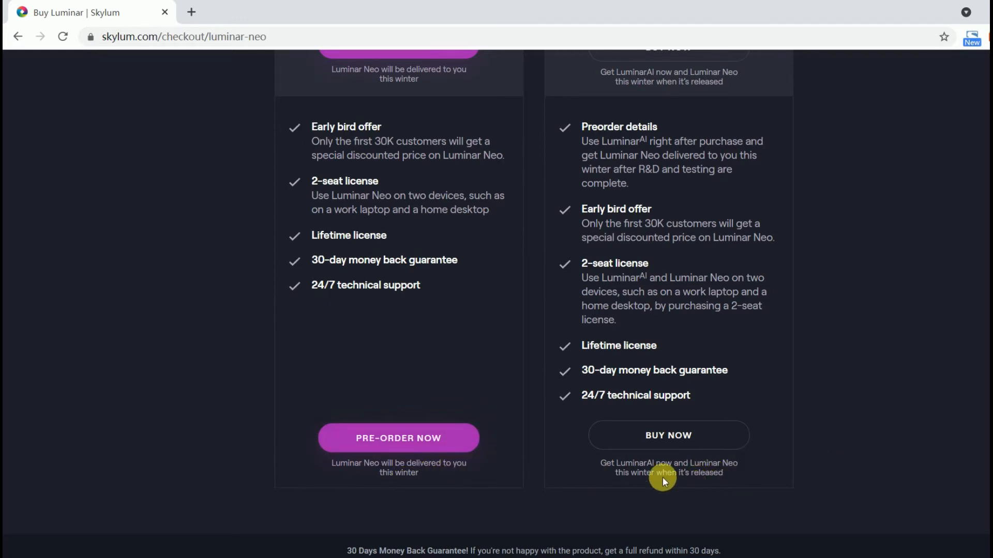
{"action": "scroll", "scroll_direction": "up", "scroll_amount": 3}
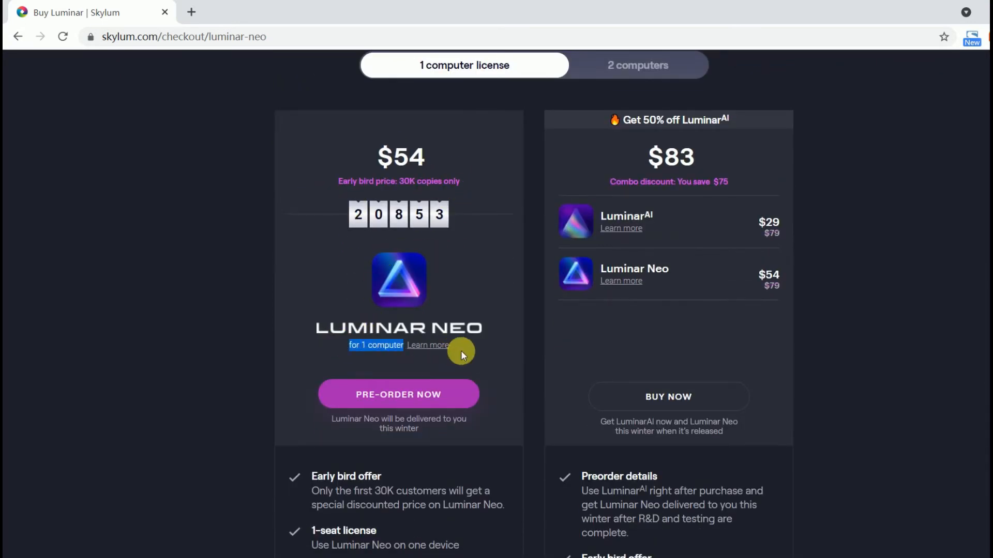
{"action": "scroll", "scroll_direction": "down", "scroll_amount": 3}
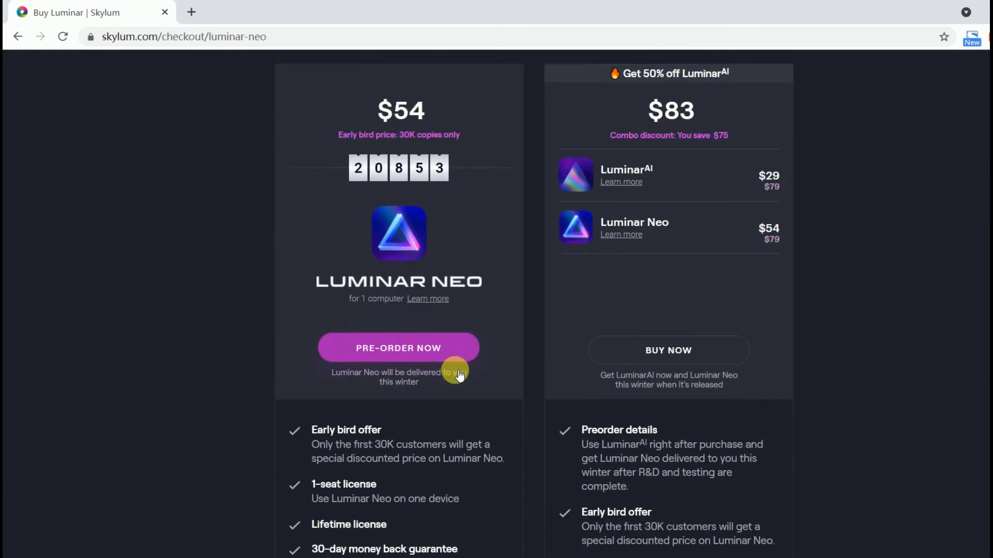
{"action": "scroll", "scroll_direction": "down", "scroll_amount": 3}
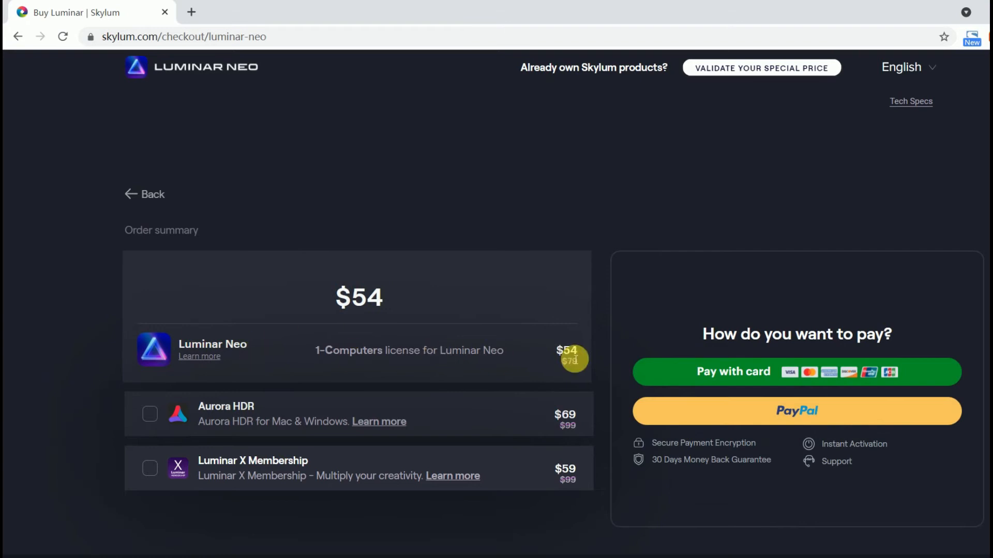
Step: Pay by card for the $54.00 Luminar Neo 1-seat order
{"action": "scroll", "scroll_direction": "down", "scroll_amount": 3}
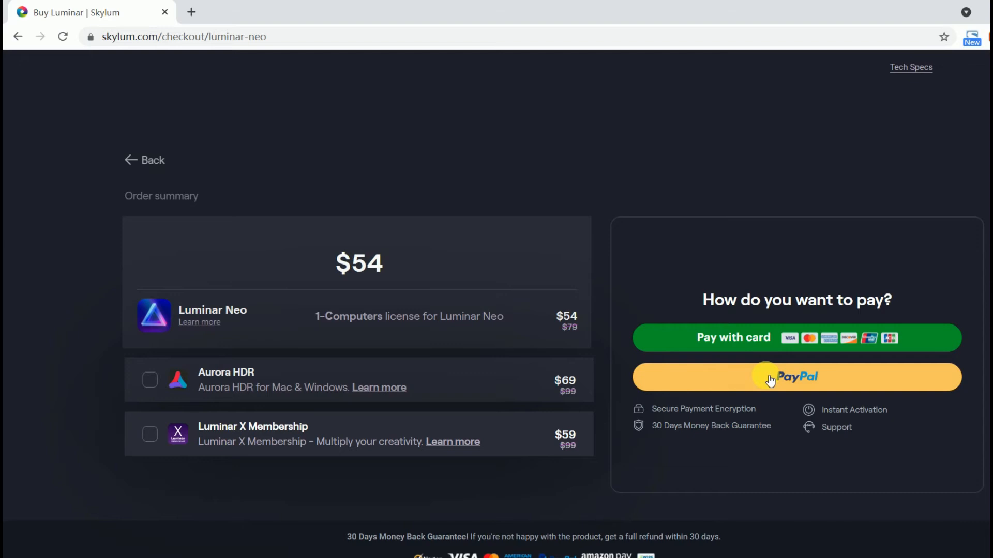
{"action": "left_click", "coordinate": [733, 338]}
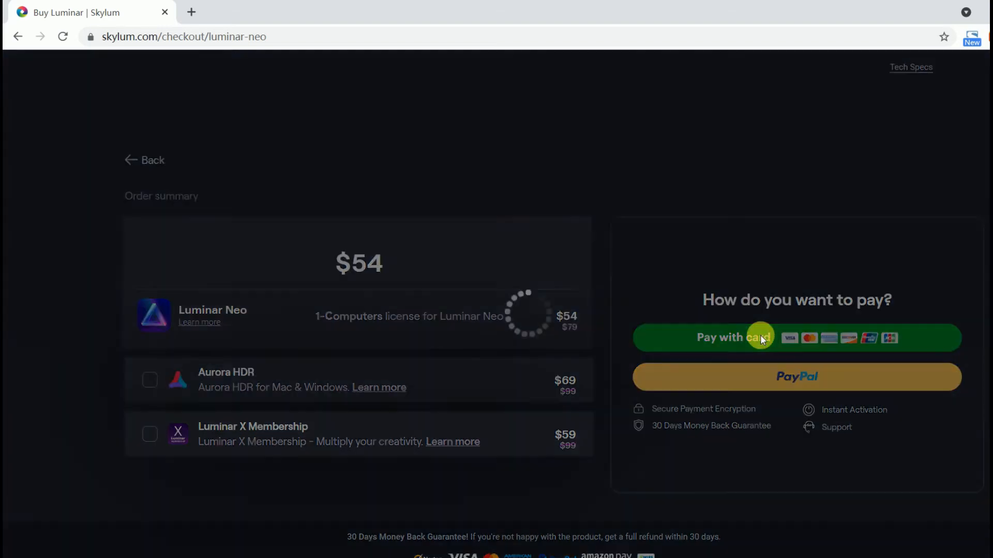
{"action": "left_click", "coordinate": [760, 338]}
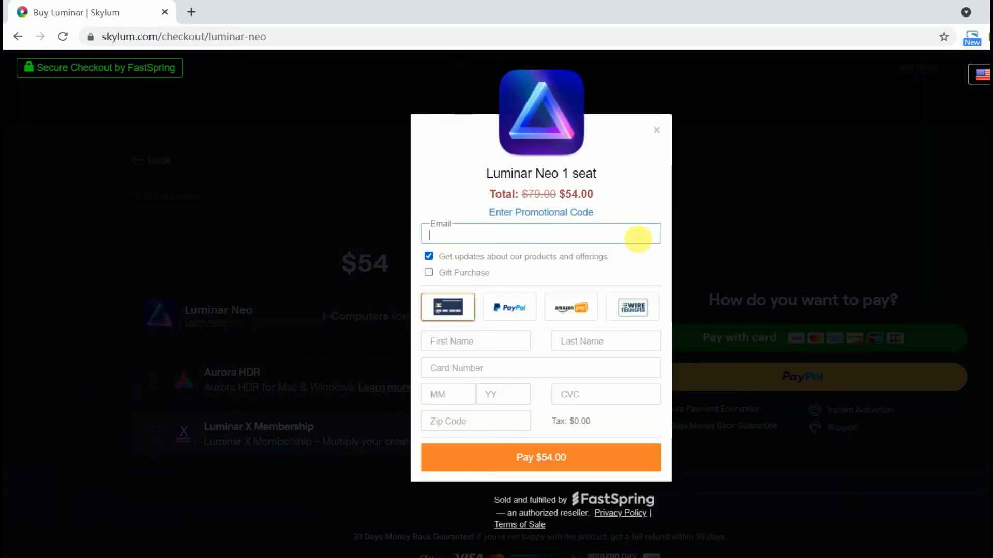
{"action": "mouse_move", "coordinate": [664, 144]}
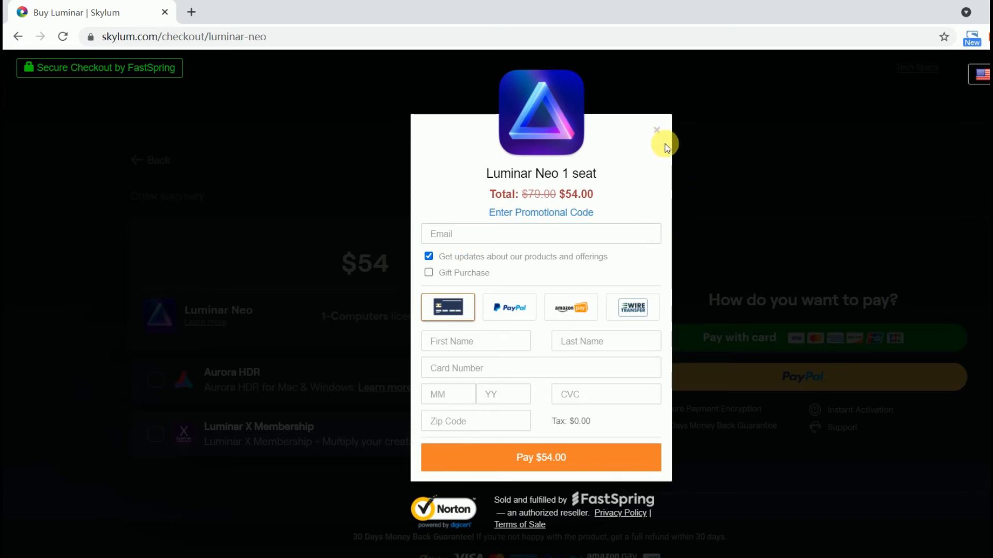
Step: Close the card checkout, add Aurora HDR for a $167 bundle, and pay by card
{"action": "left_click", "coordinate": [657, 130]}
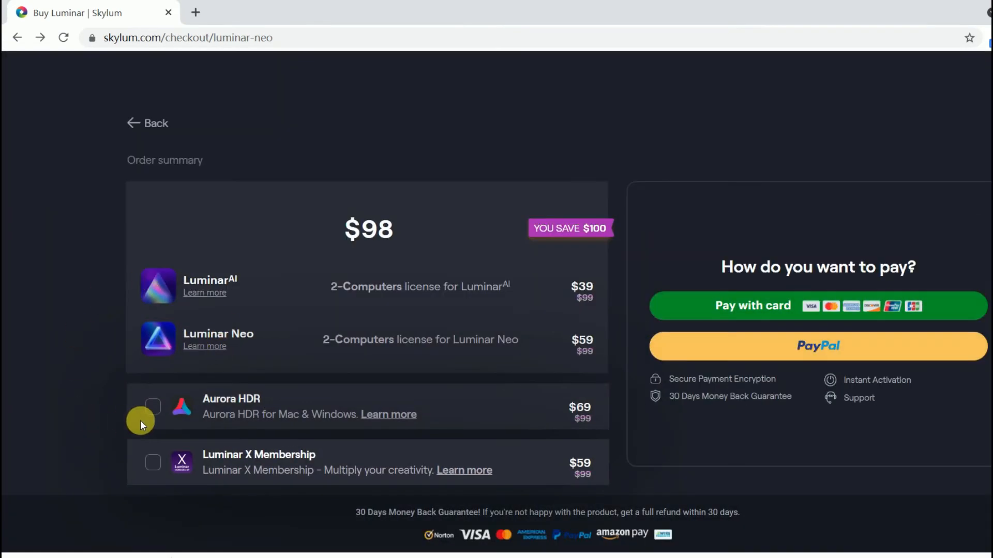
{"action": "left_click", "coordinate": [153, 407]}
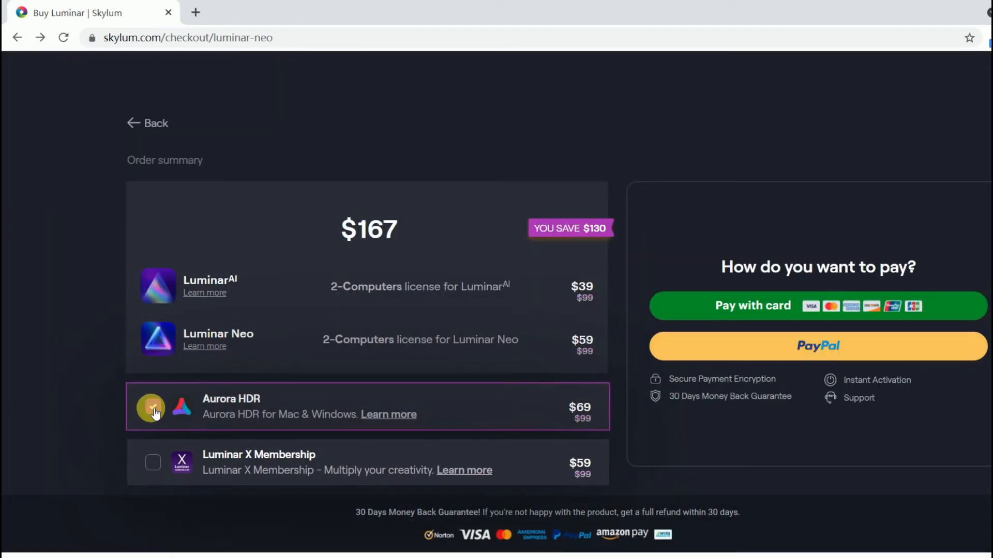
{"action": "left_click", "coordinate": [152, 407]}
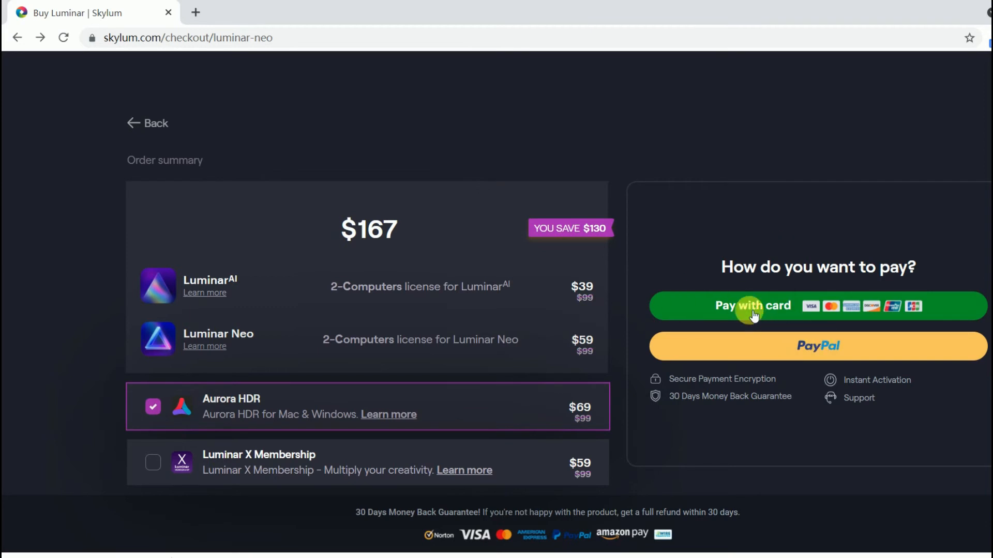
{"action": "left_click", "coordinate": [753, 306]}
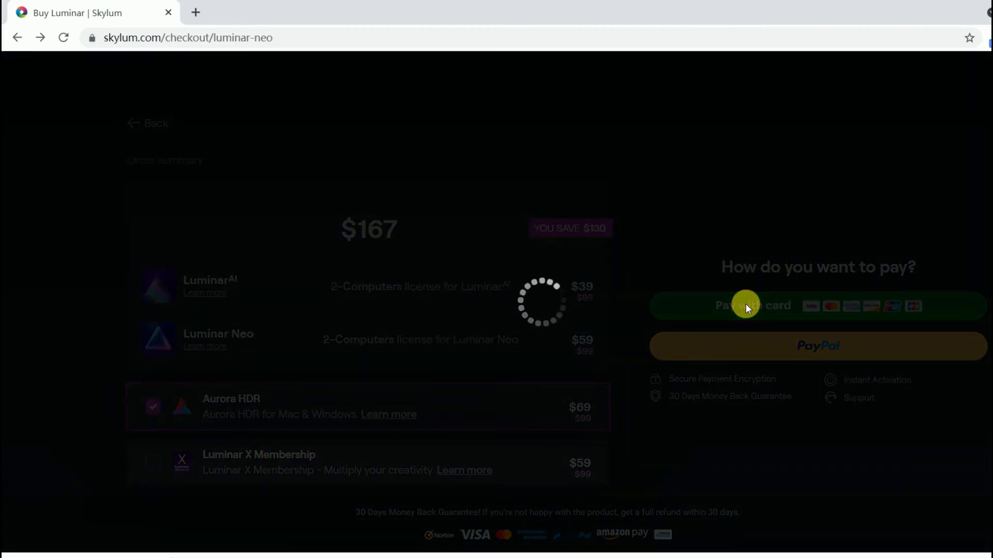
Step: Enter and apply the MACLIBS coupon, dropping the total to $157.00
{"action": "left_click", "coordinate": [747, 306]}
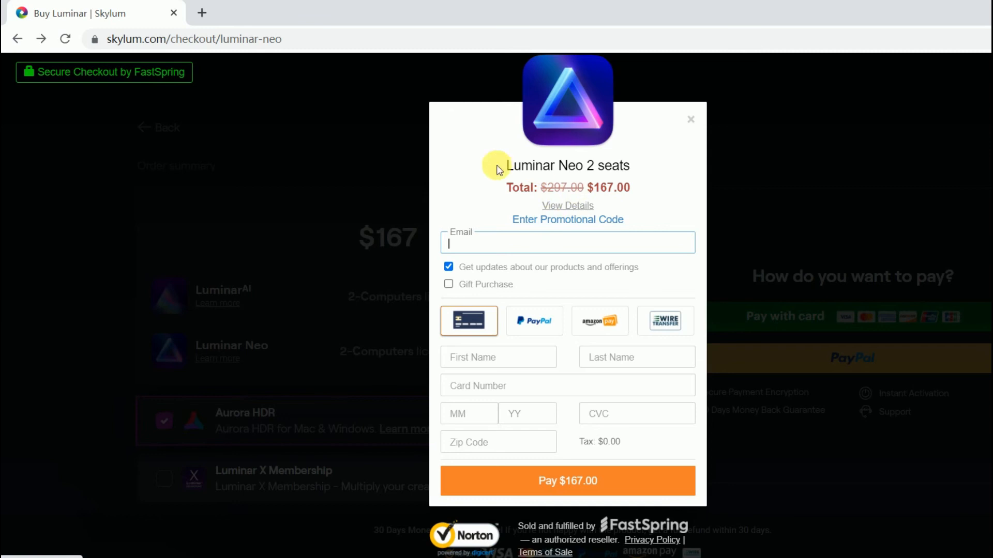
{"action": "left_click", "coordinate": [567, 219]}
{"action": "type", "text": "M"}
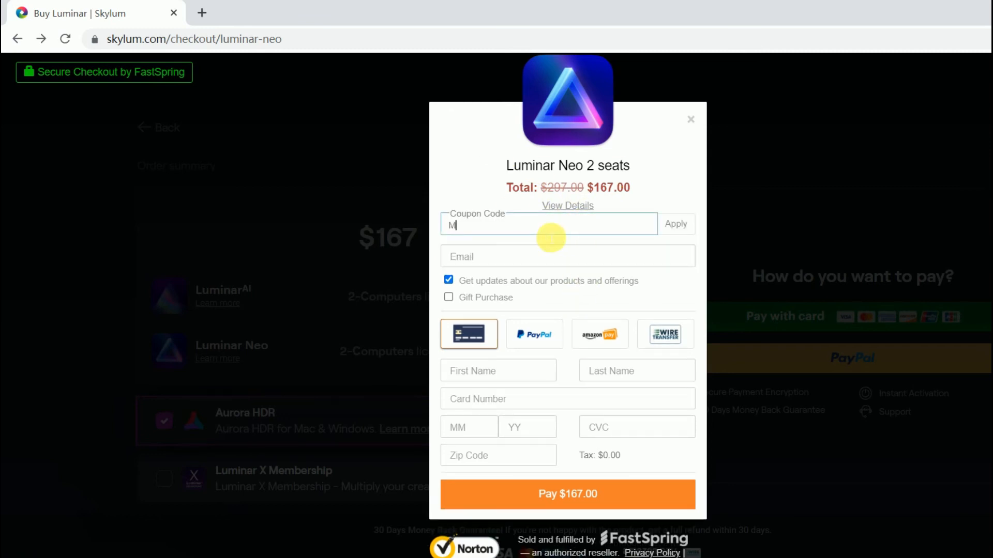
{"action": "type", "text": "ACLIBS"}
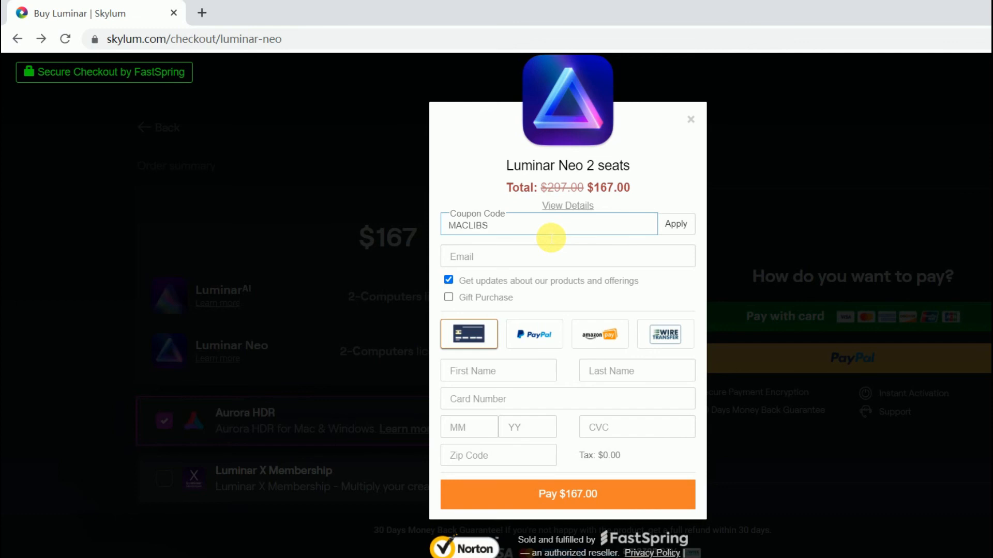
{"action": "left_click", "coordinate": [676, 224]}
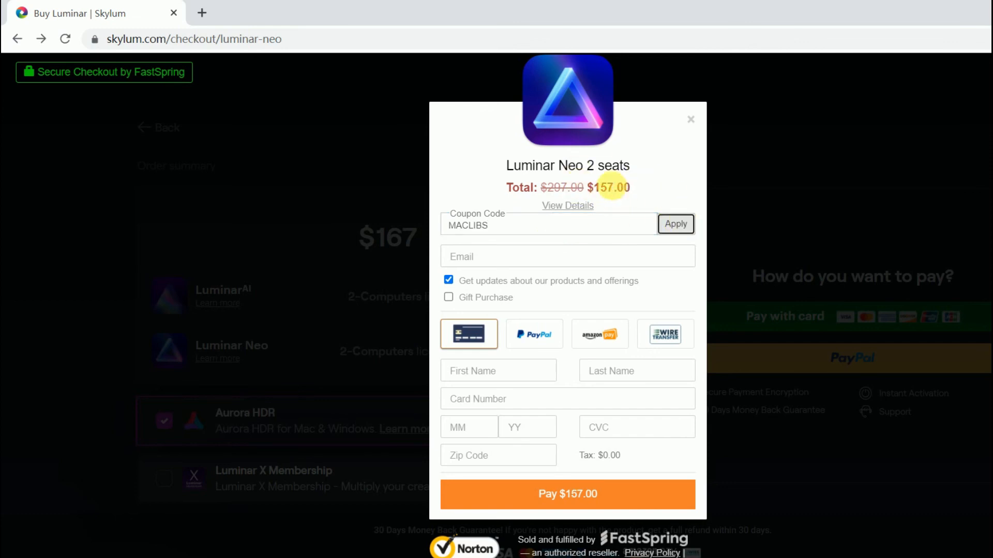
{"action": "mouse_move", "coordinate": [684, 159]}
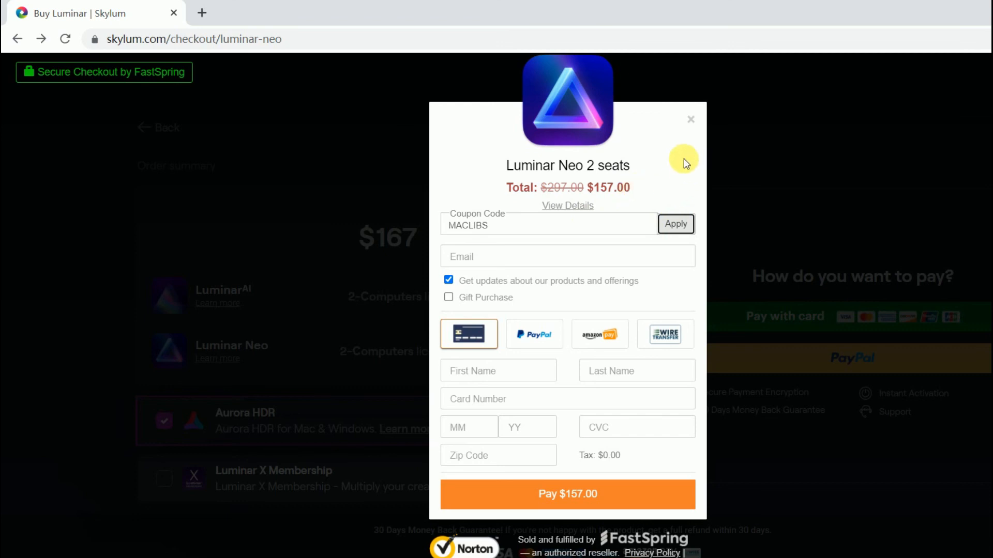